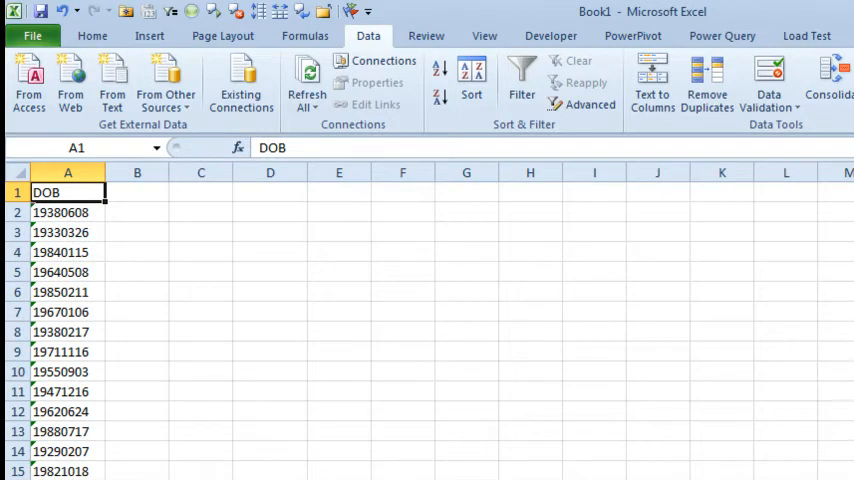
Step: Add Name and Address headers in B1:C1 and fill both columns with 'Data' down to the last DOB row
type("Name")
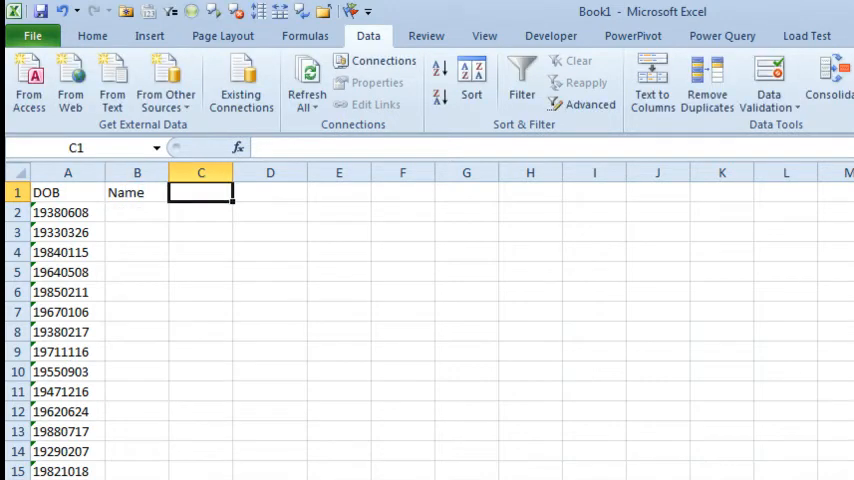
type("Address")
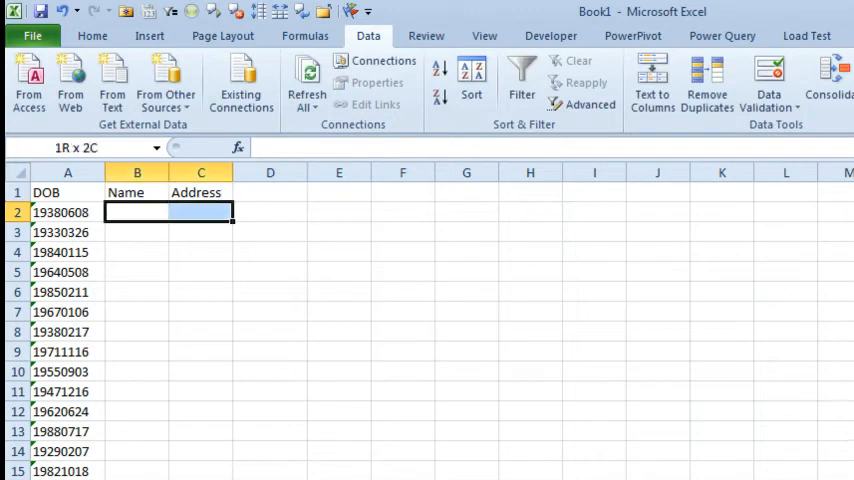
type("Data")
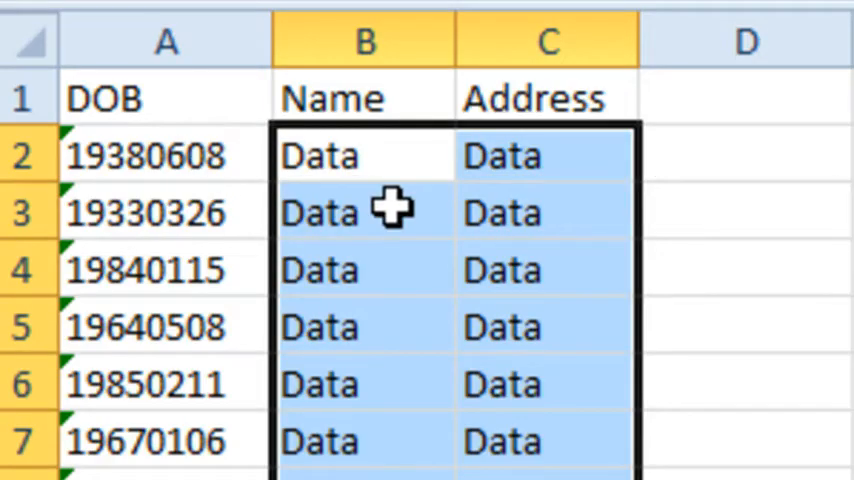
mouse_move(235, 165)
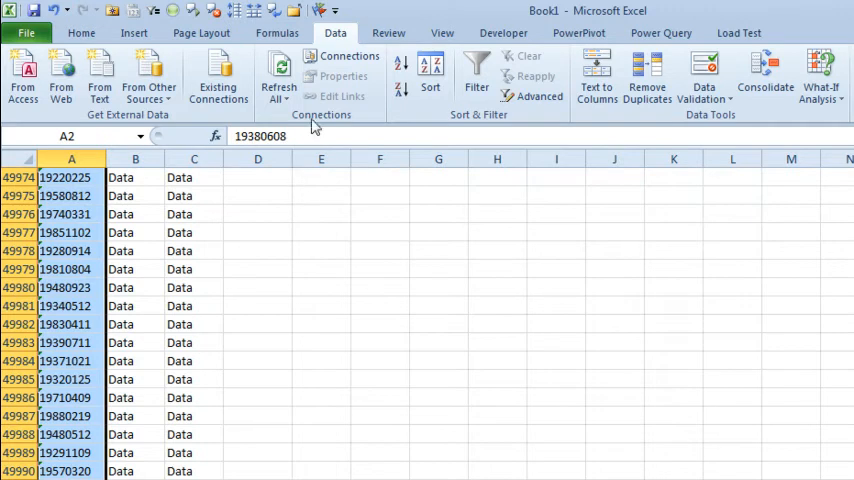
Step: Convert column A's 8-digit DOB strings to dates with Text to Columns using YMD order
left_click(597, 78)
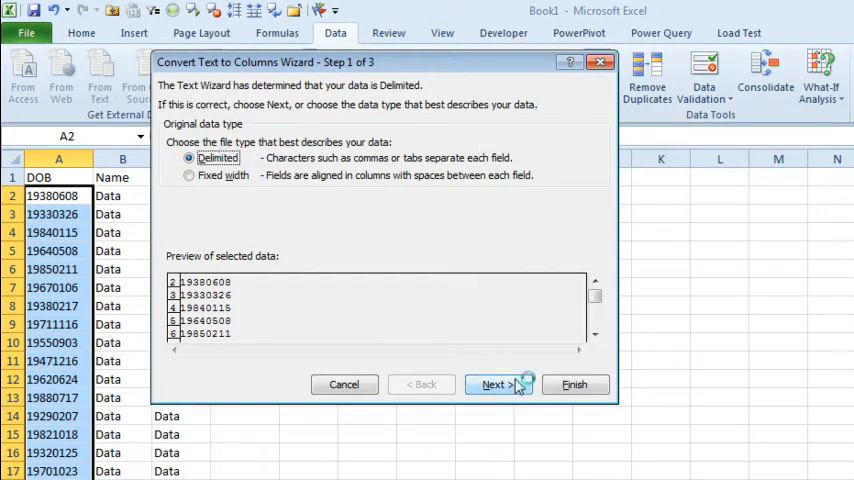
left_click(494, 384)
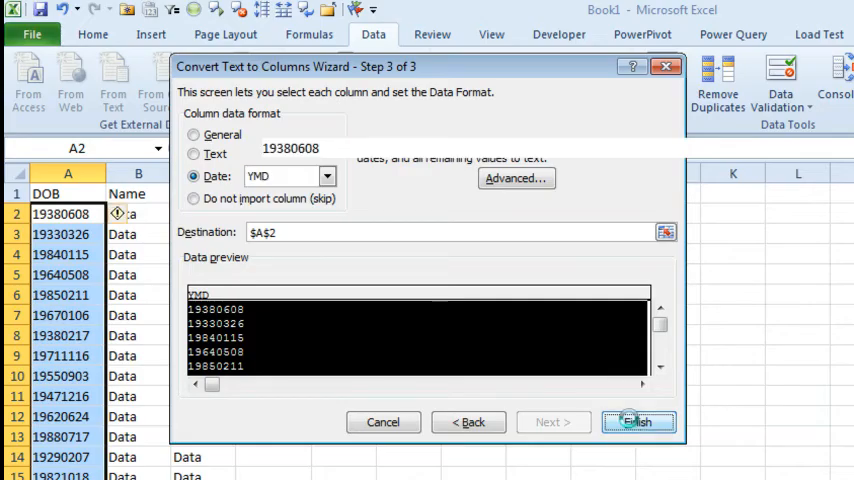
left_click(638, 421)
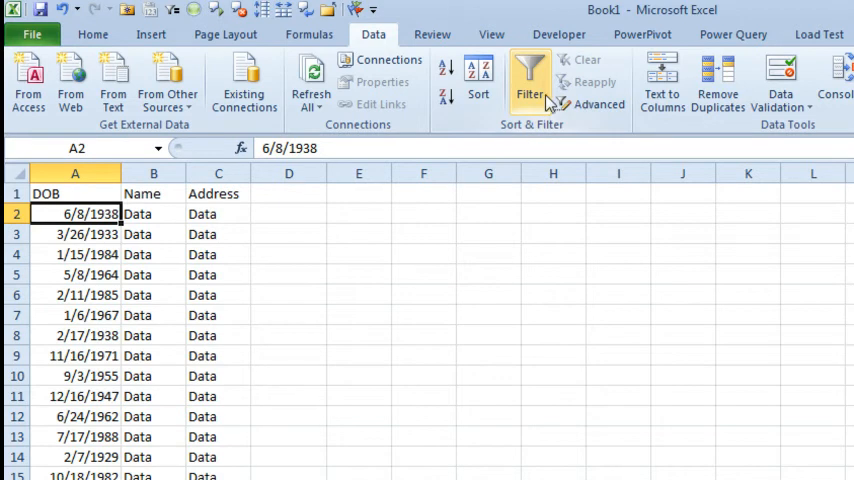
Step: Turn on header filters and choose a Between date filter on the DOB column
left_click(529, 82)
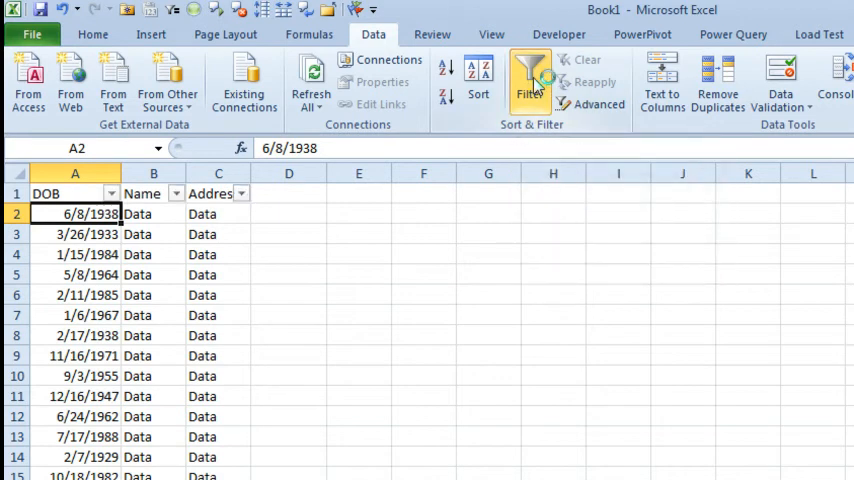
left_click(530, 80)
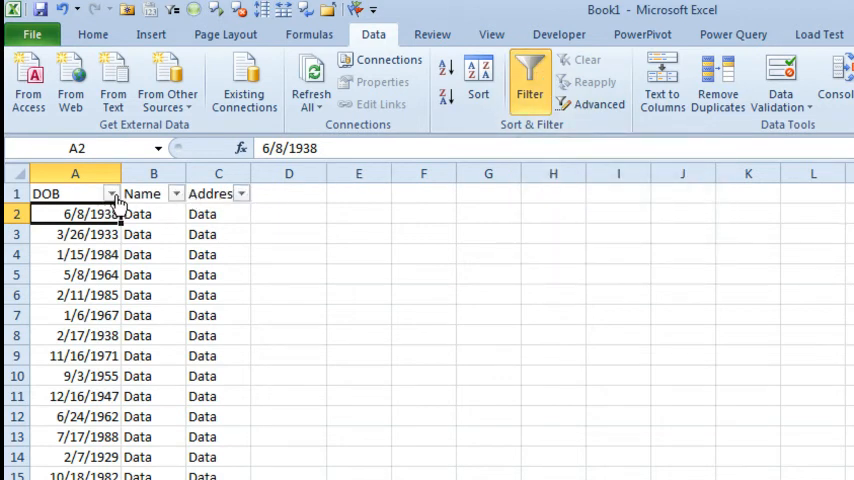
left_click(112, 193)
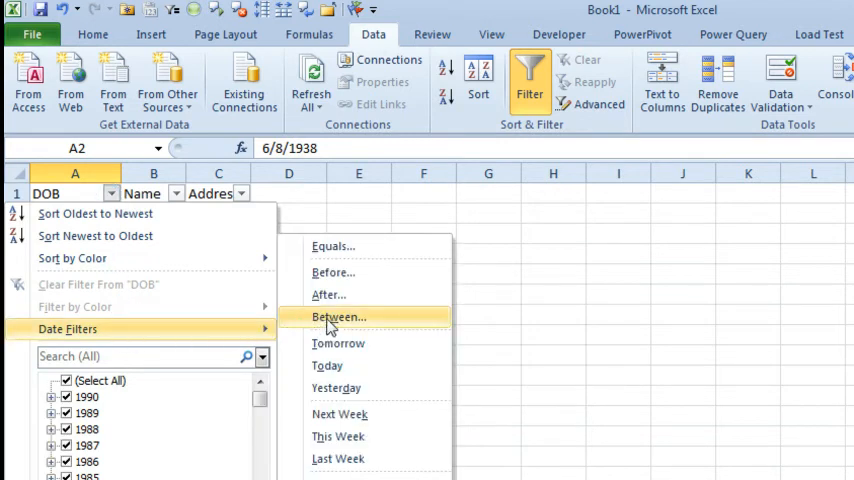
left_click(338, 316)
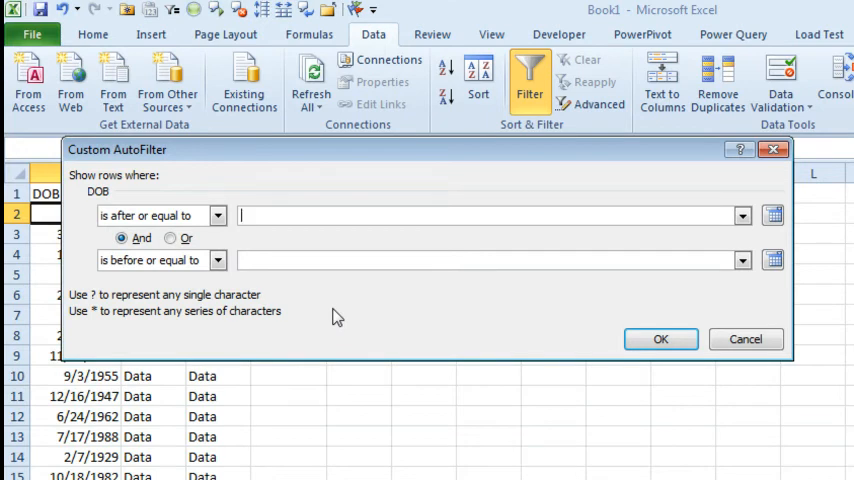
Step: Filter DOB between 1/1/1950 and 12/31/1959
type("1/1/1950")
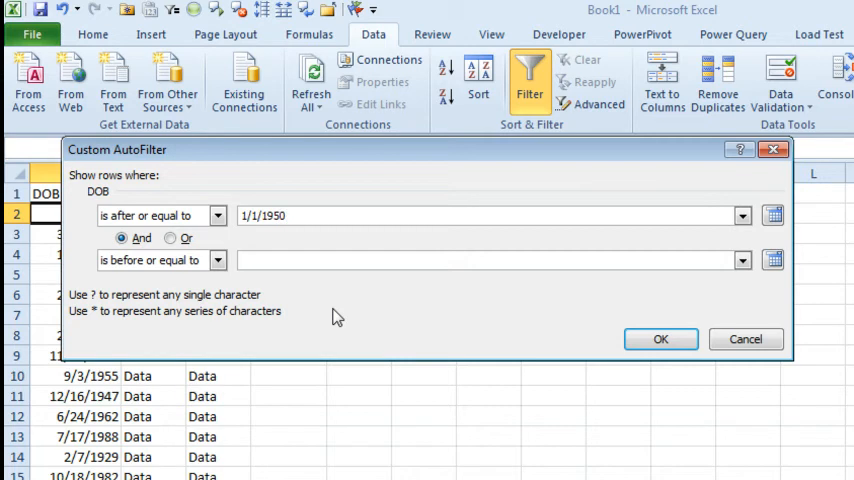
left_click(480, 260)
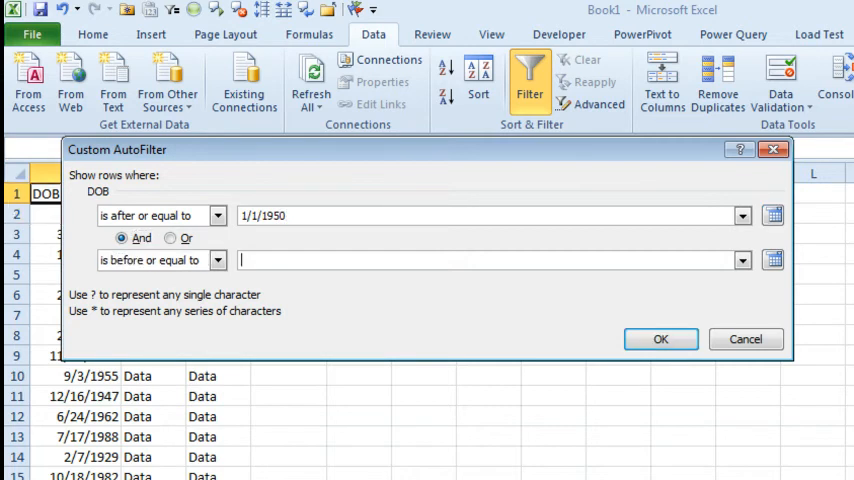
type("12/31/1959")
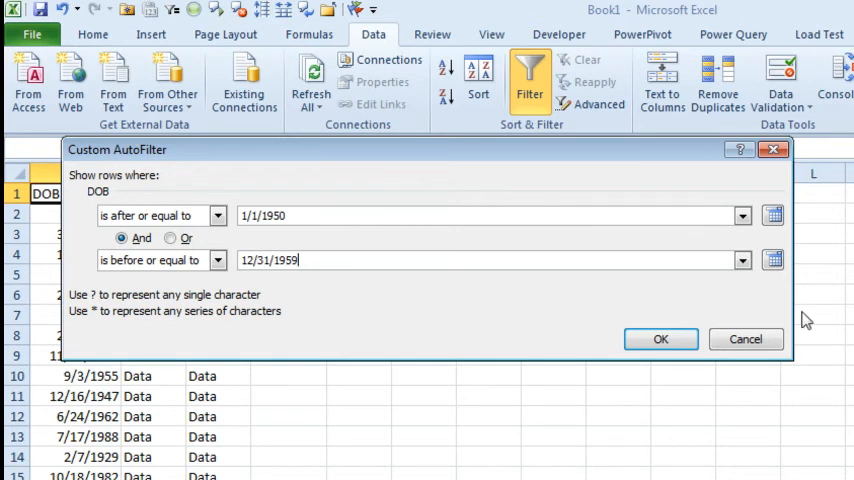
left_click(660, 339)
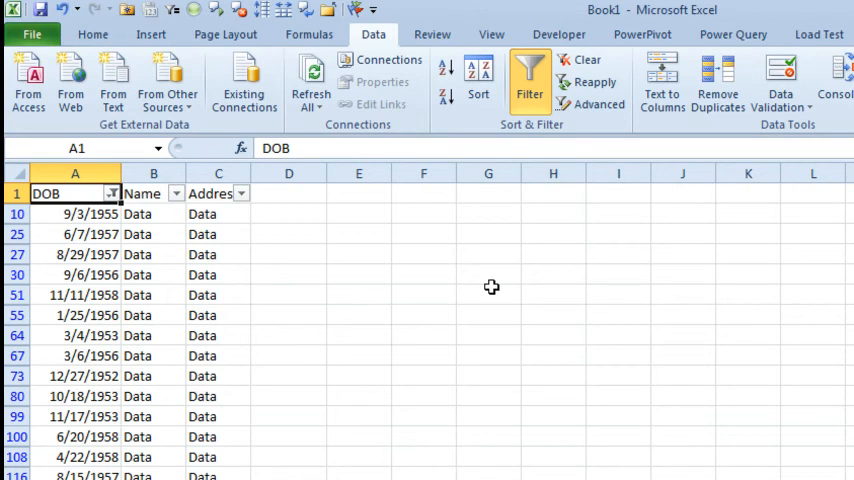
Step: Scroll through the filtered 1950s rows to copy them with headers into new workbook Book3
scroll("down", 3)
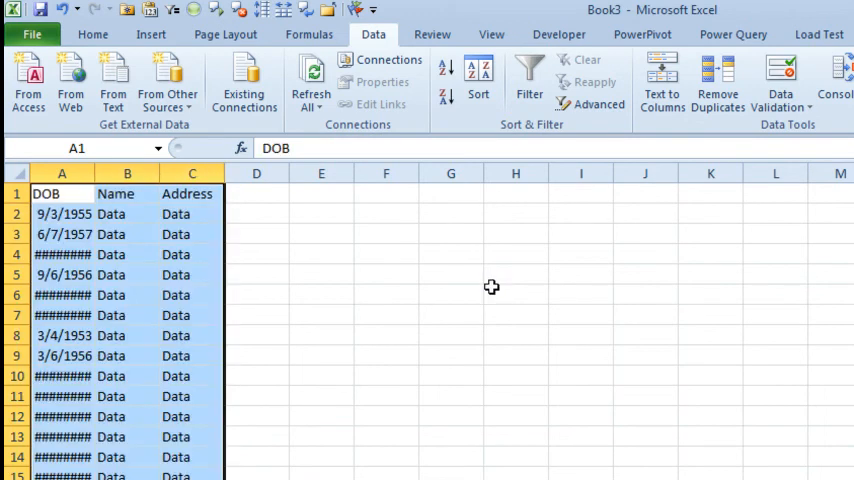
mouse_move(93, 168)
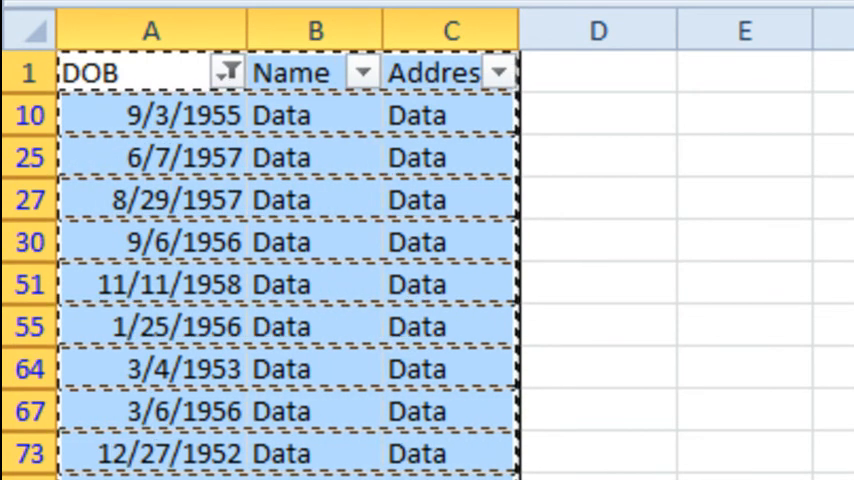
mouse_move(498, 78)
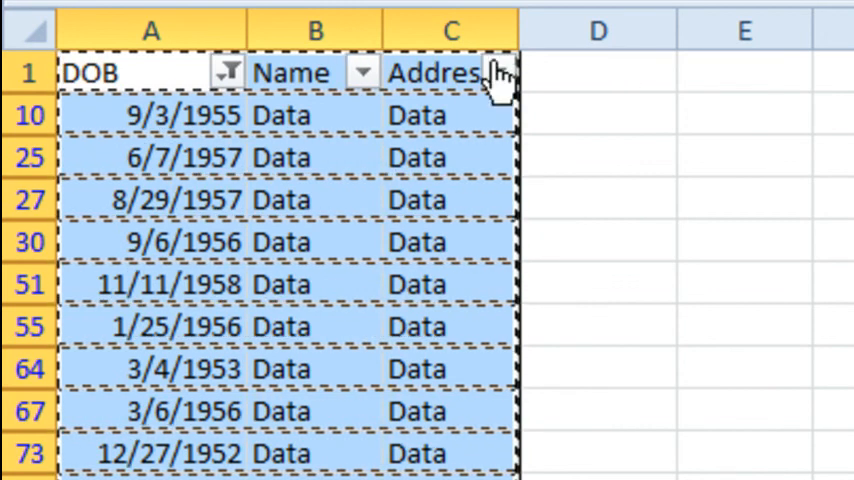
Step: Open the DOB column's filter dropdown on the original Book1 sheet
left_click(227, 72)
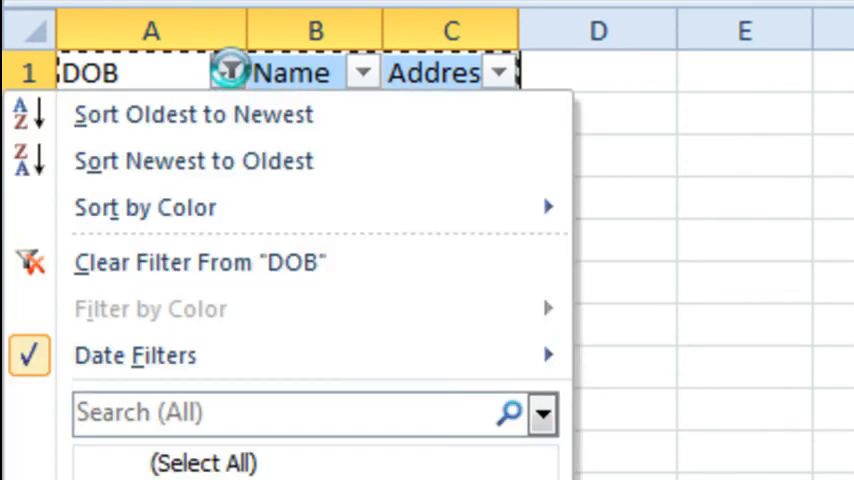